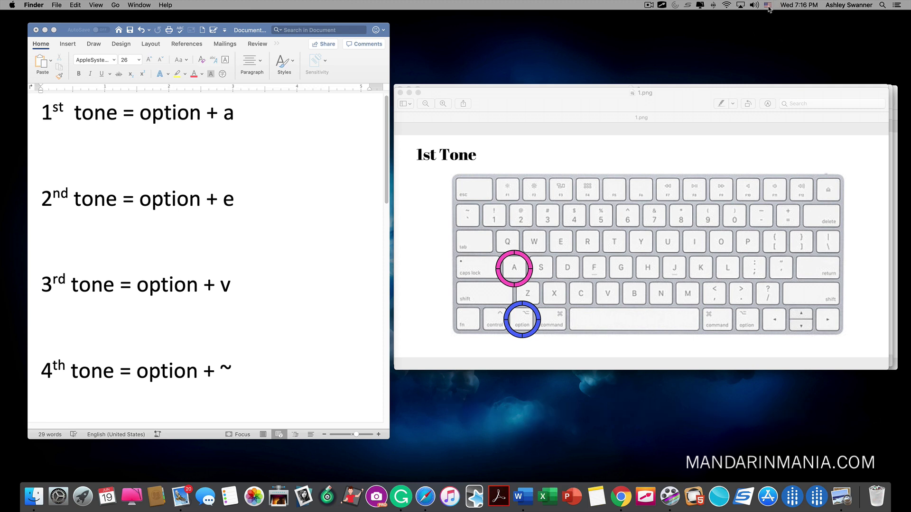
mouse_move(764, 17)
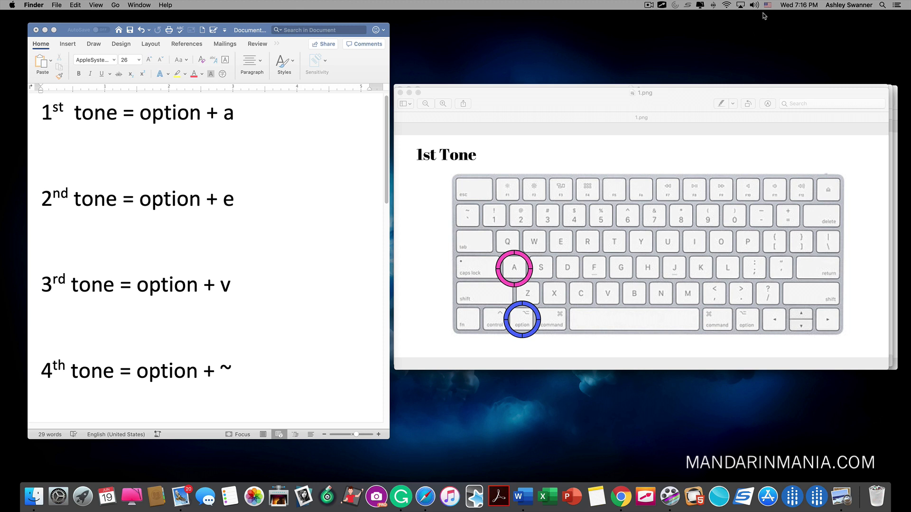
mouse_move(766, 11)
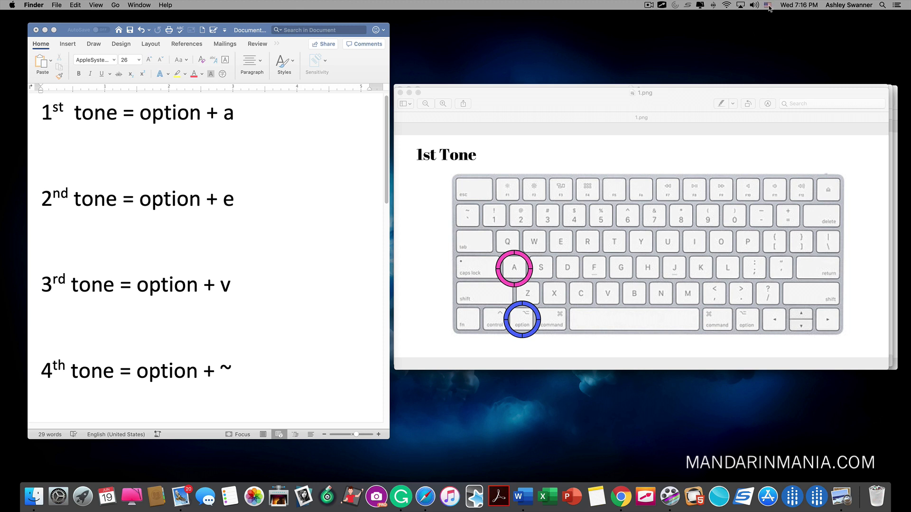
Add the ABC - Extended input source through the menu bar's keyboard preferences.
click(768, 6)
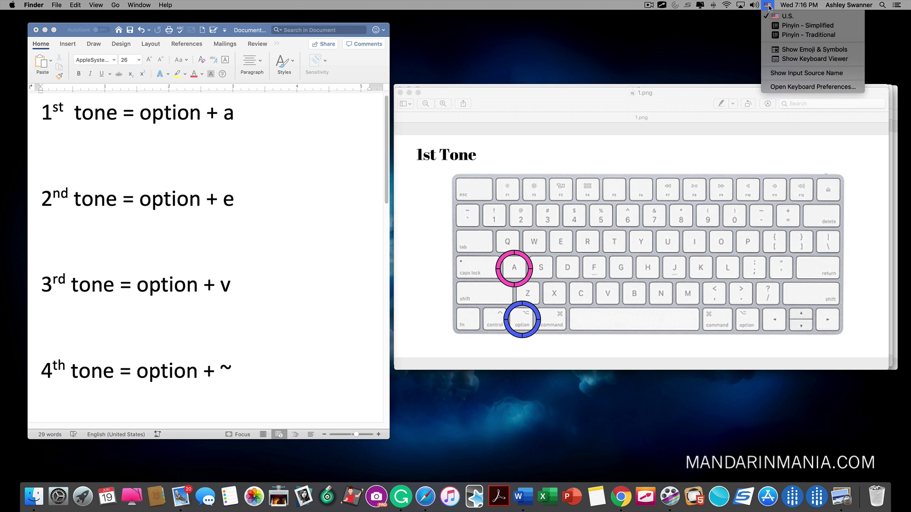
mouse_move(812, 87)
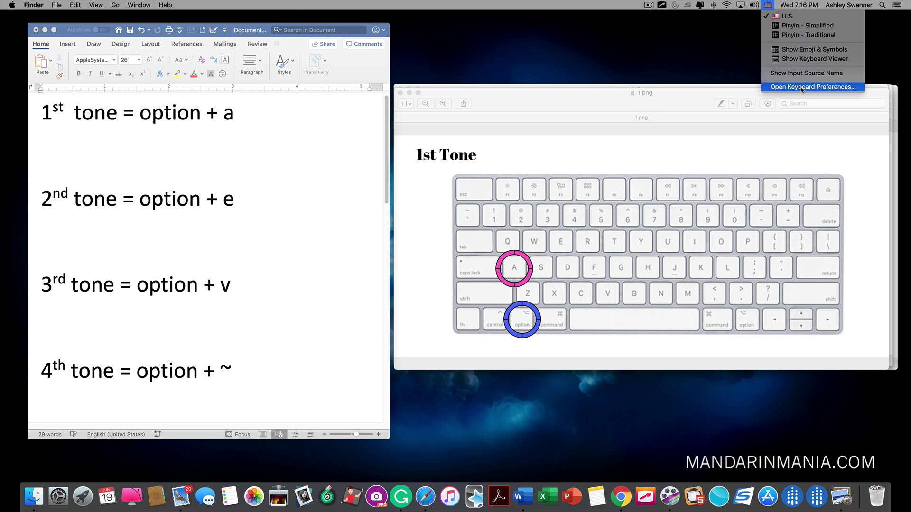
click(812, 87)
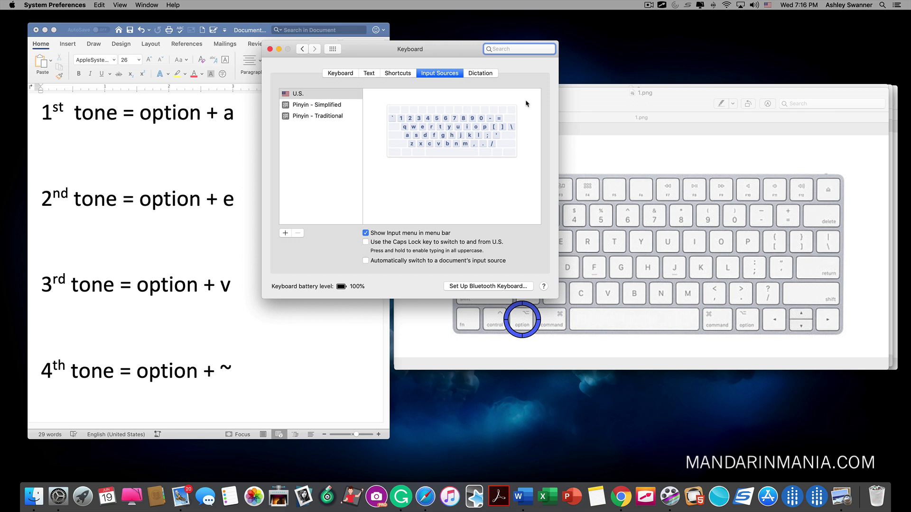
click(285, 233)
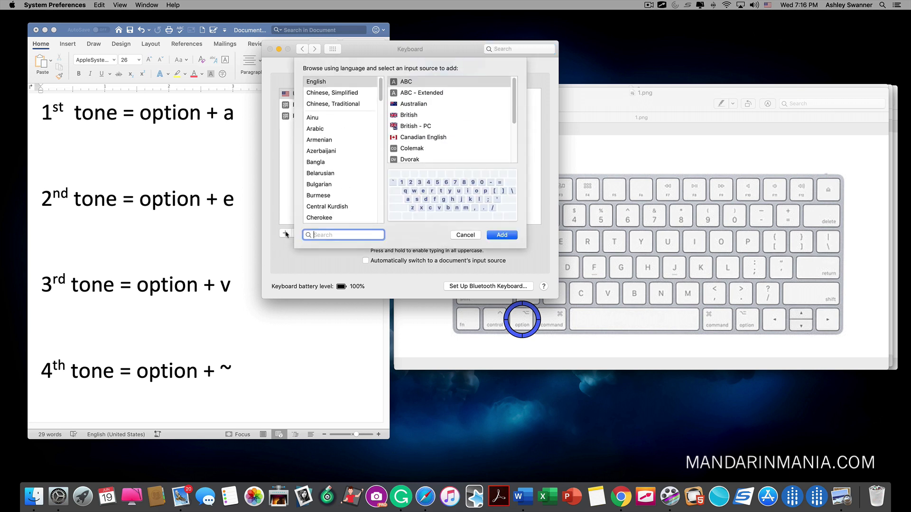
click(421, 93)
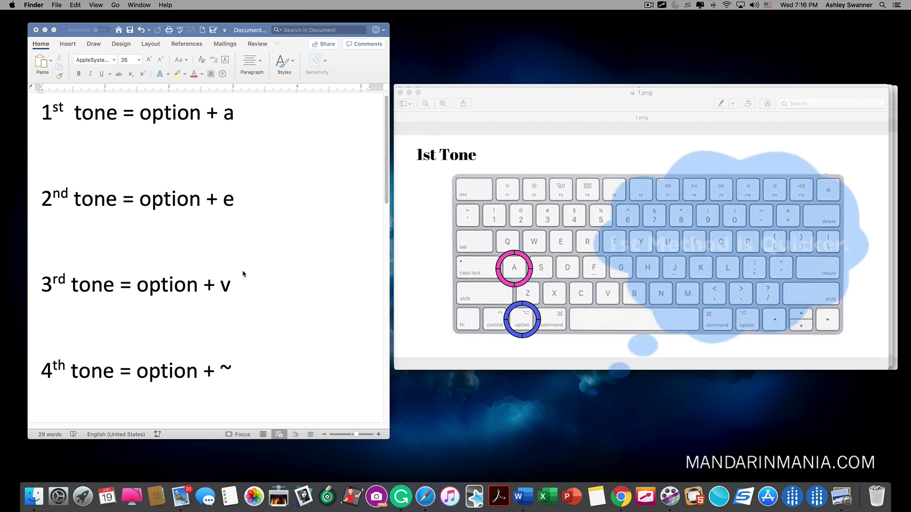
Confirm ABC - Extended under Keyboard > Input Sources, then cancel adding another source.
click(57, 496)
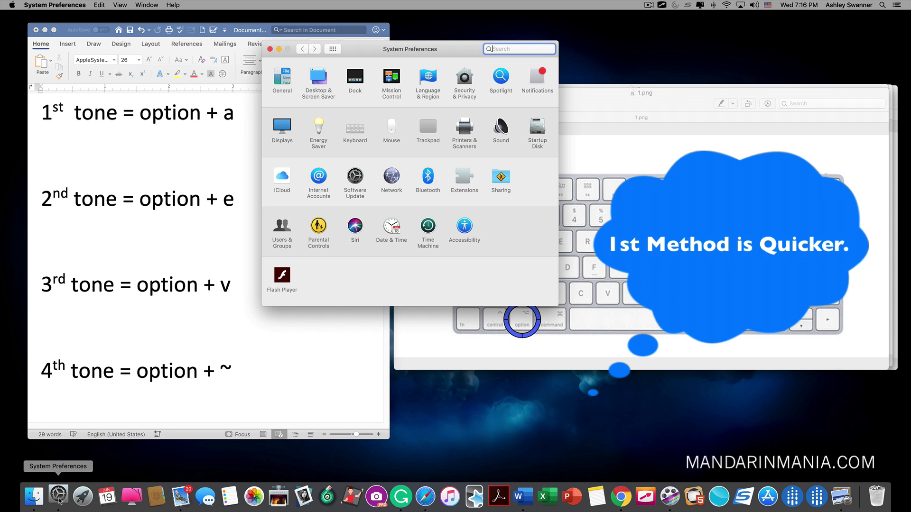
click(355, 128)
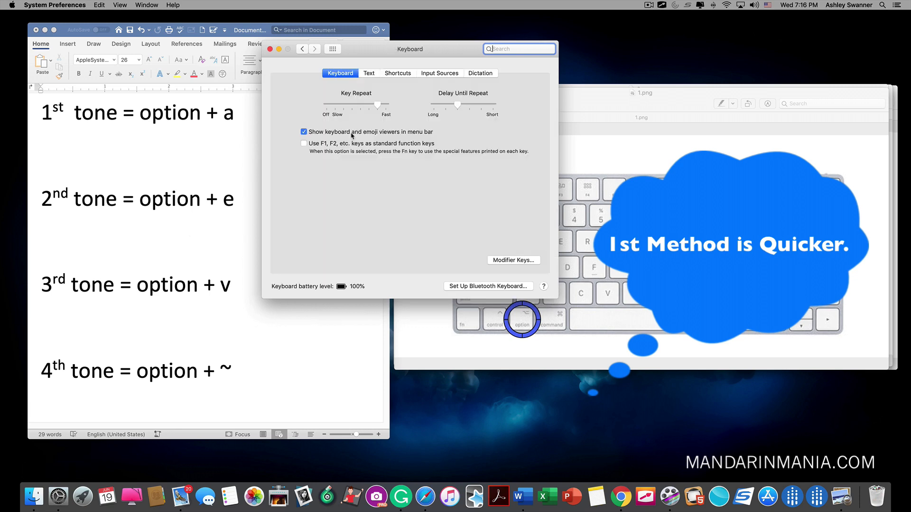
click(440, 73)
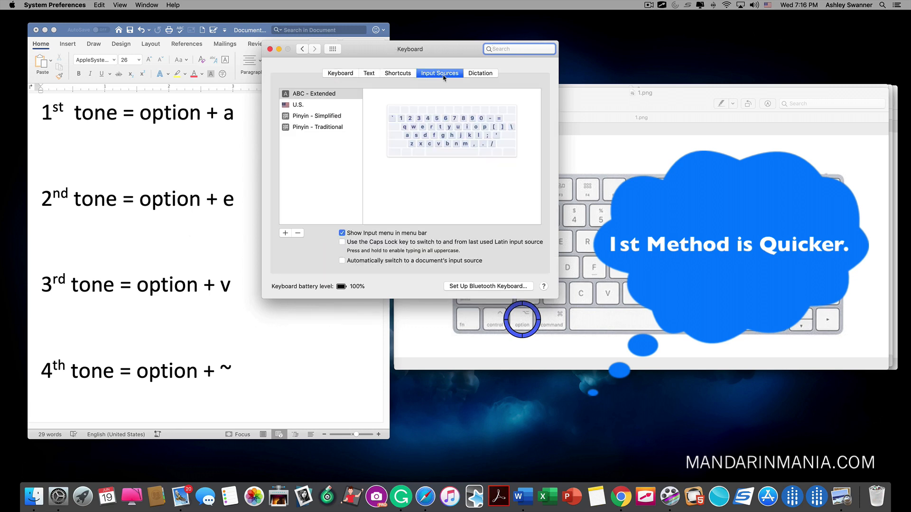
click(285, 233)
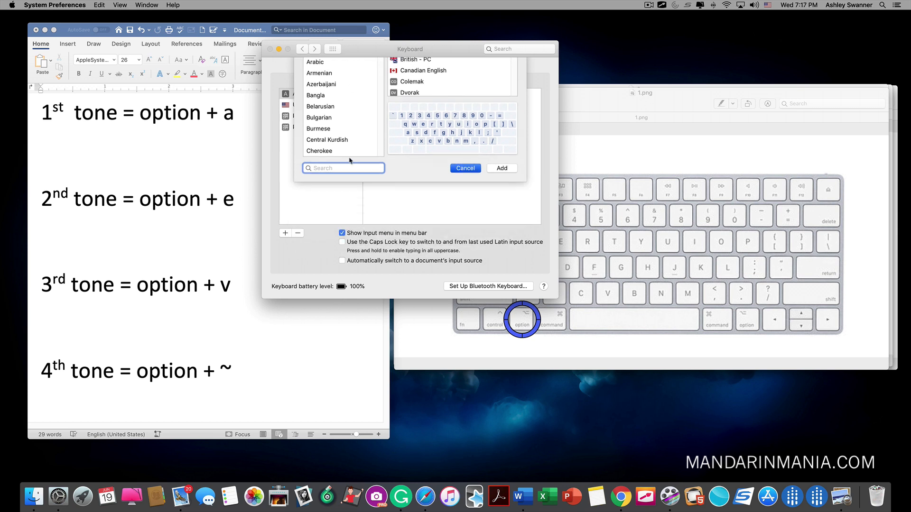
click(465, 168)
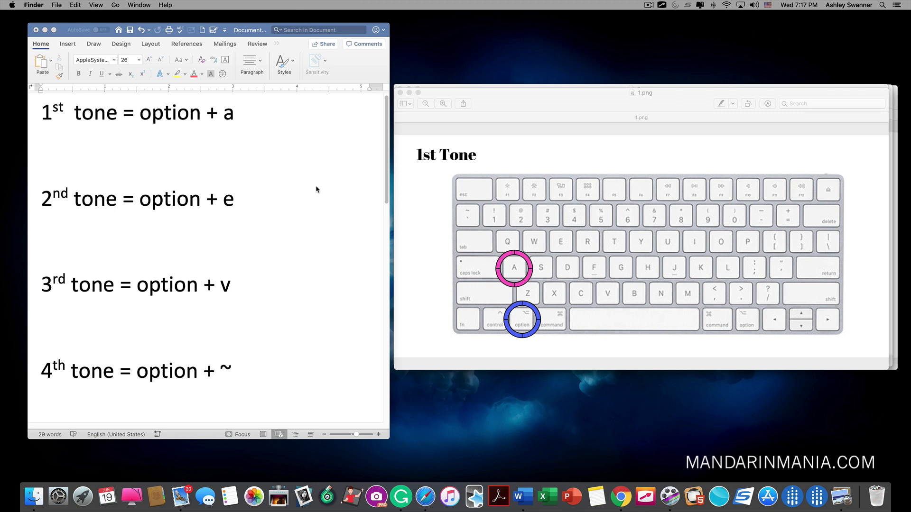
mouse_move(354, 175)
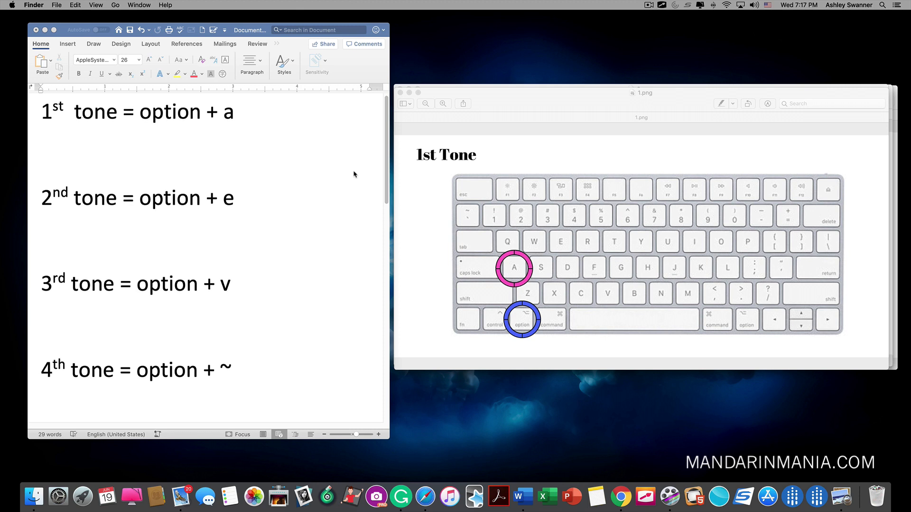
mouse_move(762, 32)
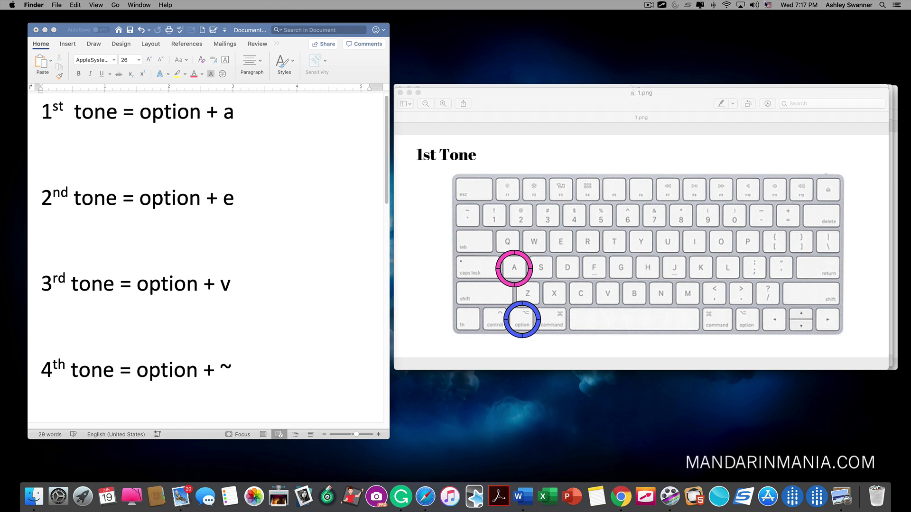
Switch the input source to ABC - Extended and bring the Word tone document forward.
click(767, 5)
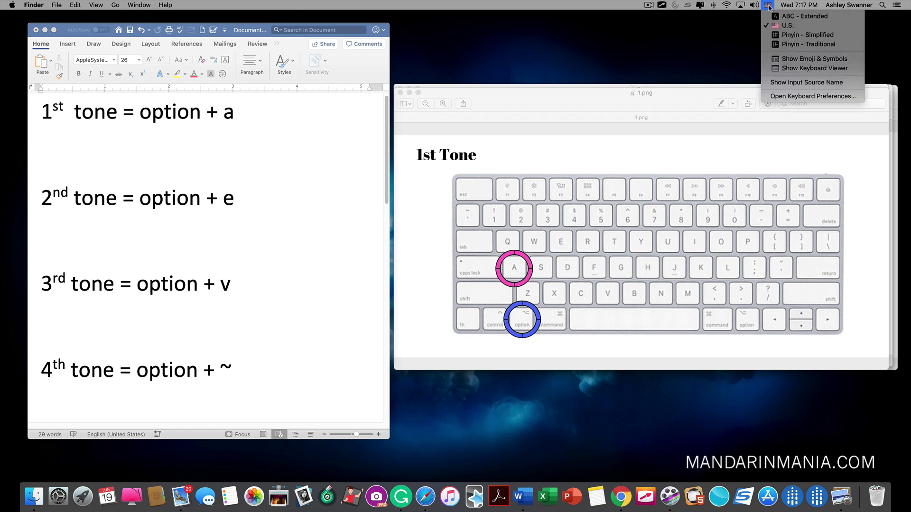
mouse_move(804, 16)
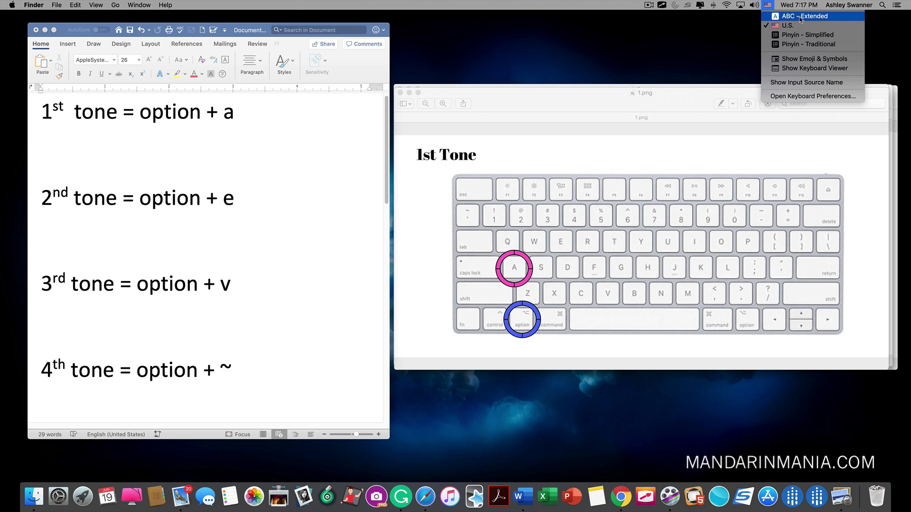
click(813, 16)
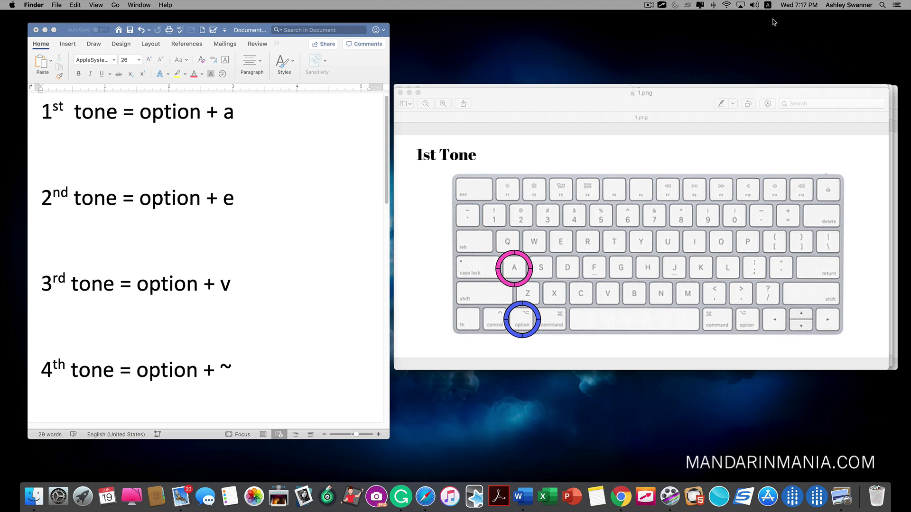
click(280, 124)
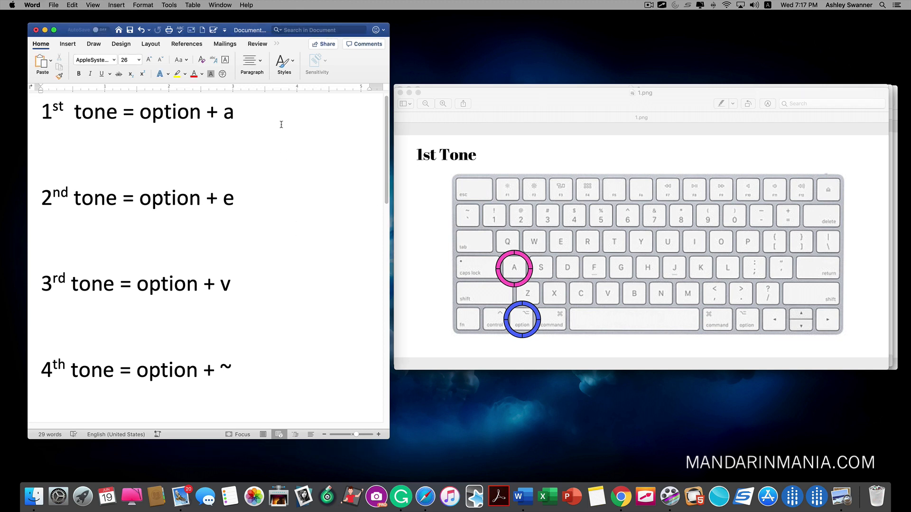
Type the tone-marked vowels ā, é, ě and è beside the tone shortcut lines.
click(265, 111)
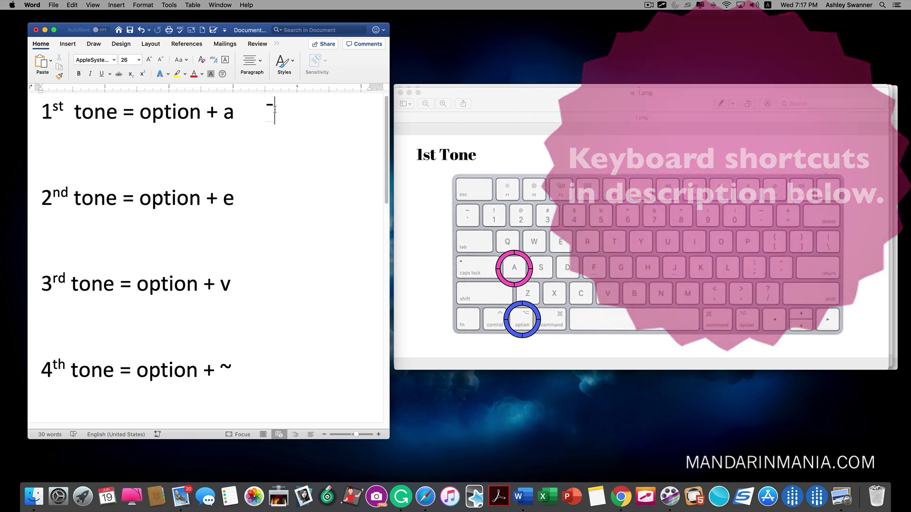
text(ā)
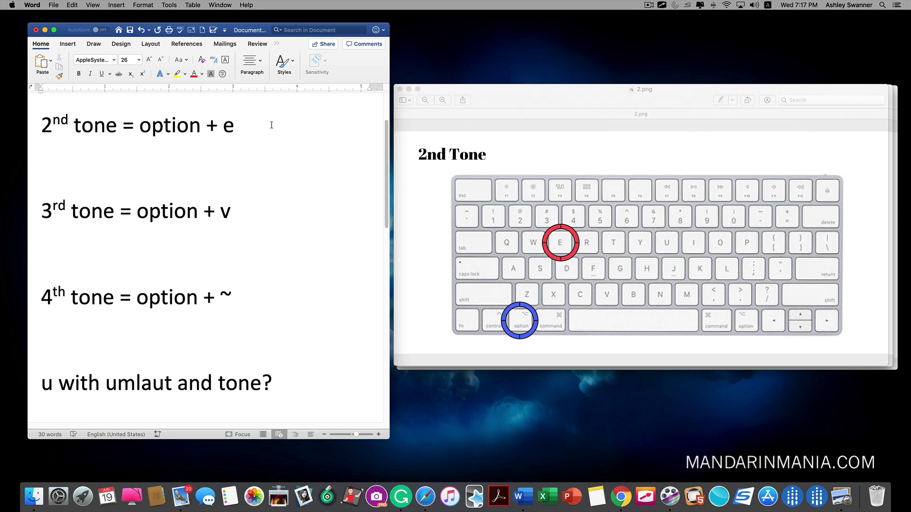
text(é)
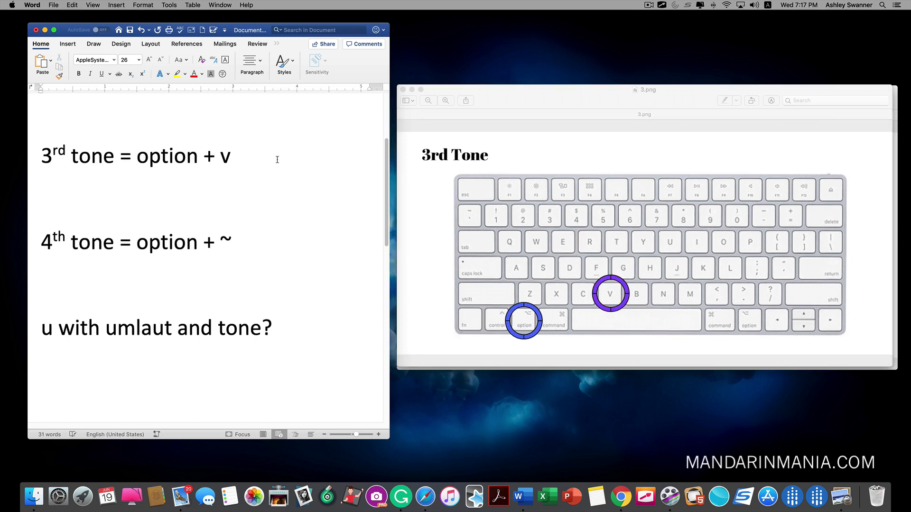
text(ˇ)
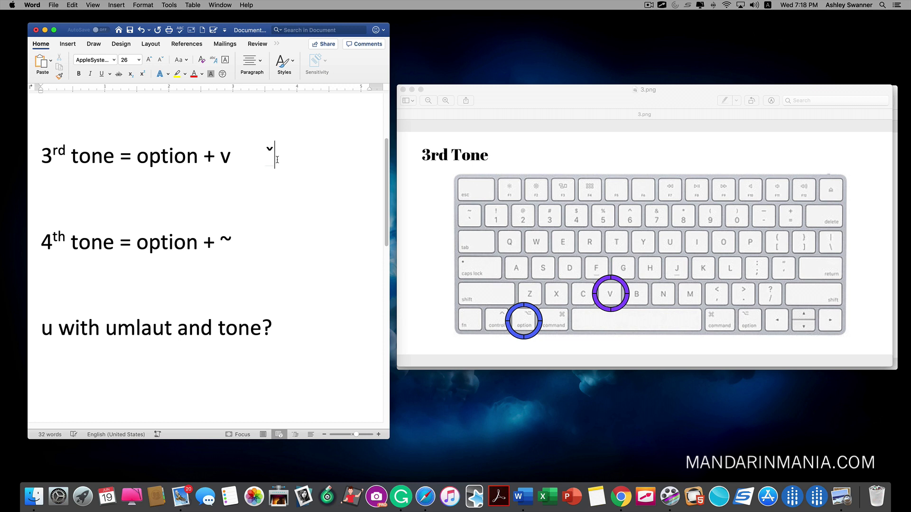
text(ě)
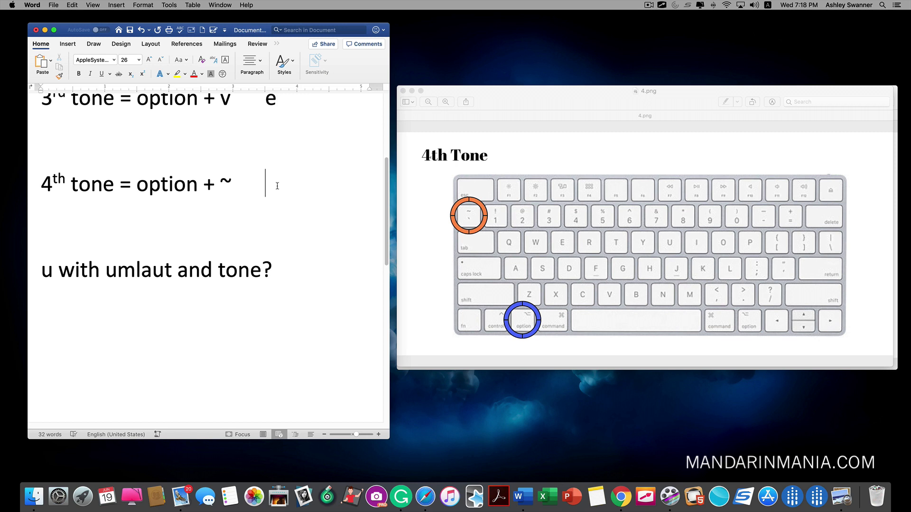
text(è)
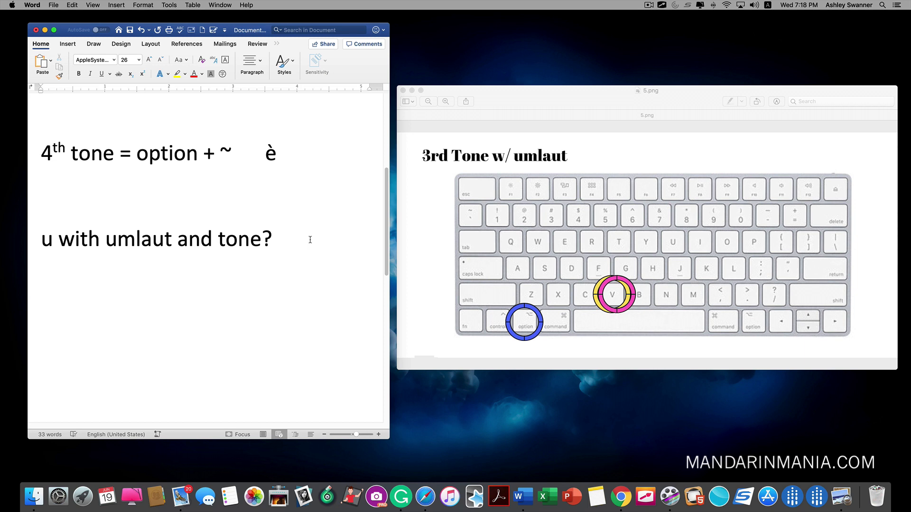
Type ǔ after the 'u with umlaut and tone?' line.
click(298, 239)
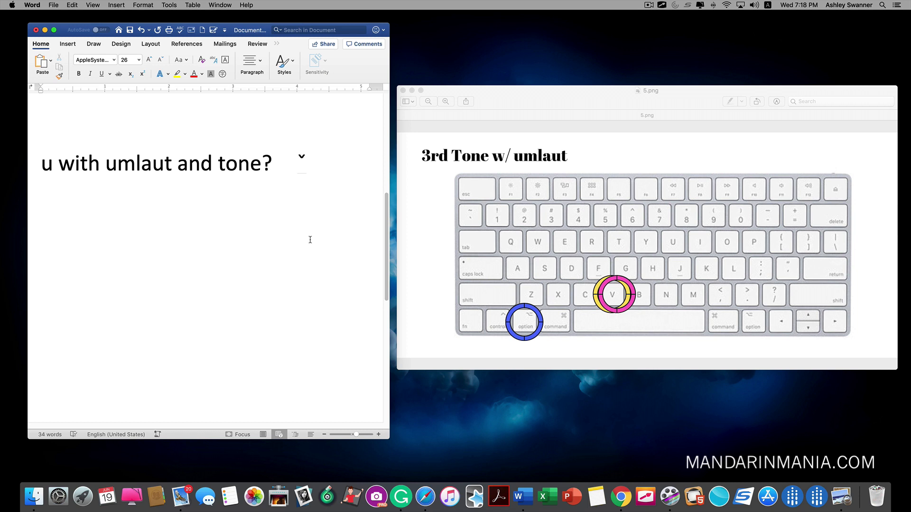
text(ǔ)
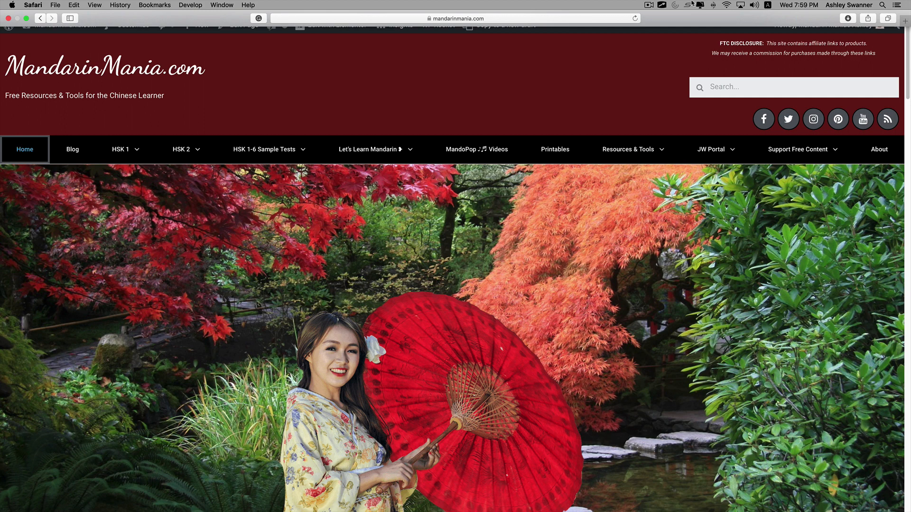
Open MandarinMania's 'Tools I ❤!' page and scroll down to its tools list.
click(627, 149)
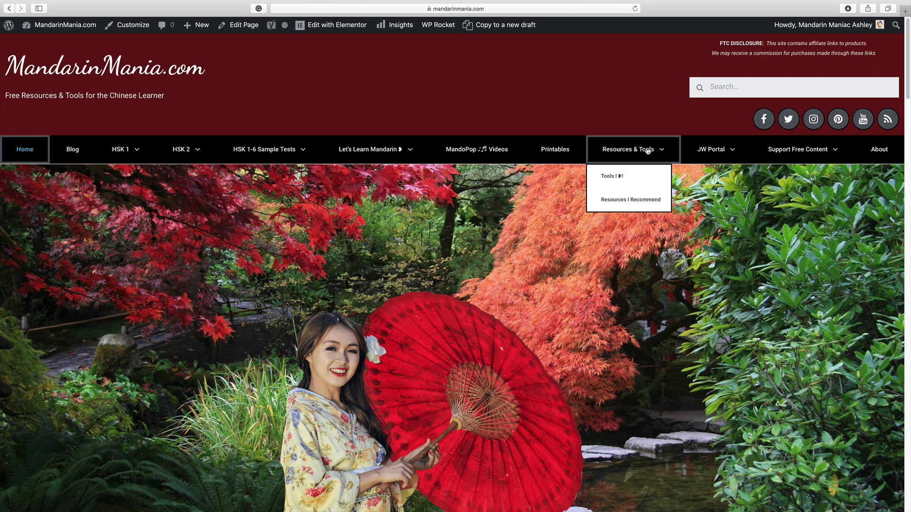
mouse_move(621, 178)
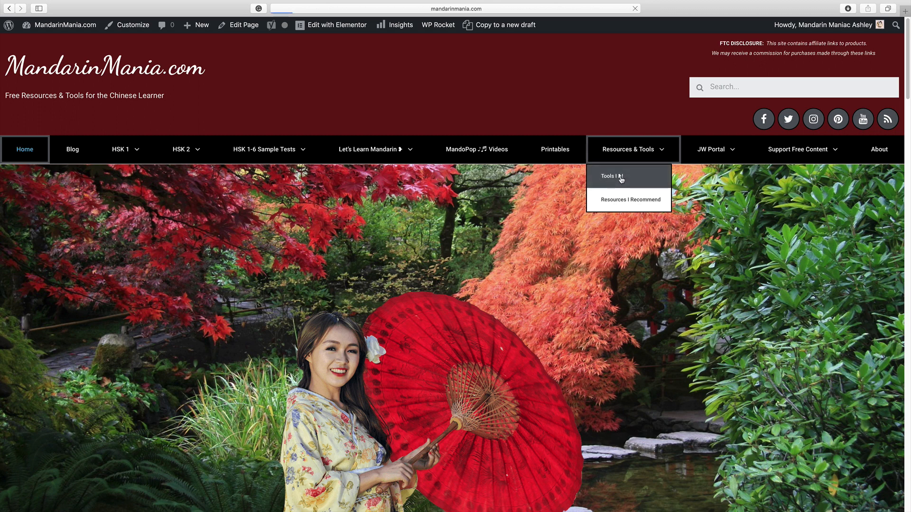
click(610, 177)
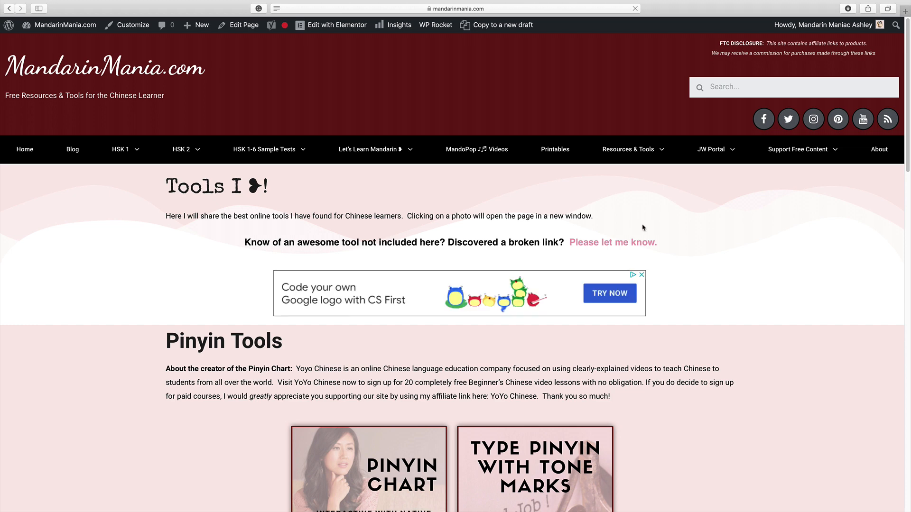
scroll(down, 3)
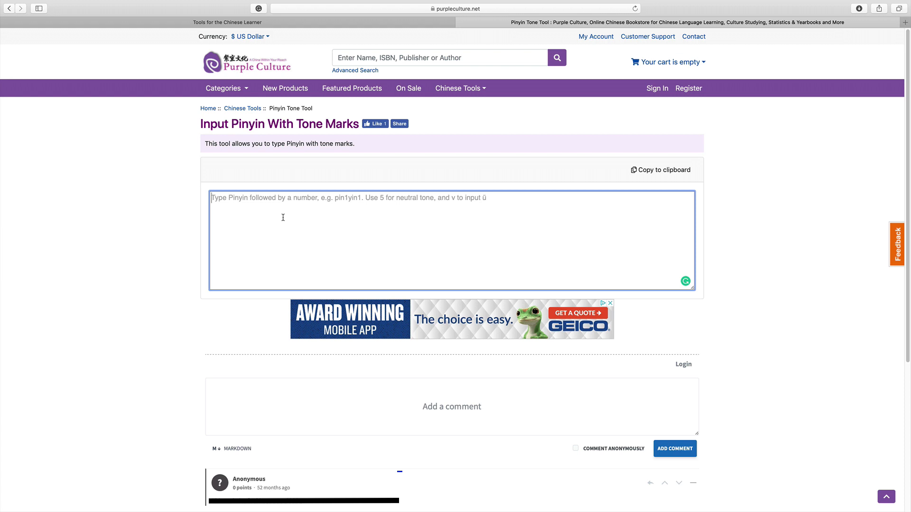
Enter pinyin in the Pinyin Tone Tool box, producing 'wǒ'.
text(w)
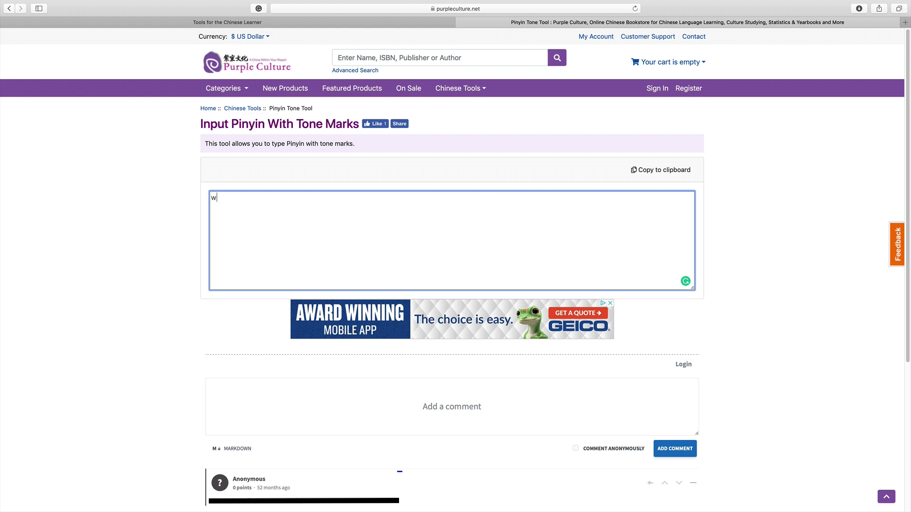
text(ǒ jiǔ)
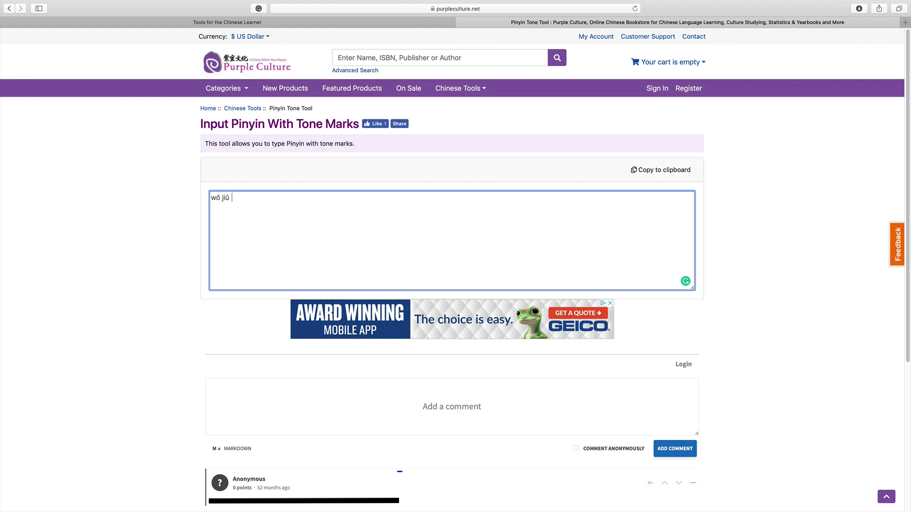
mouse_move(368, 224)
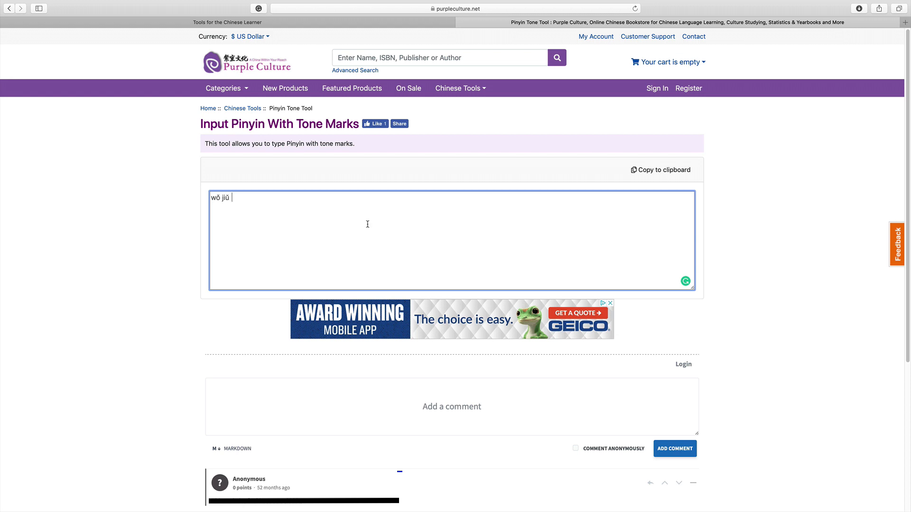